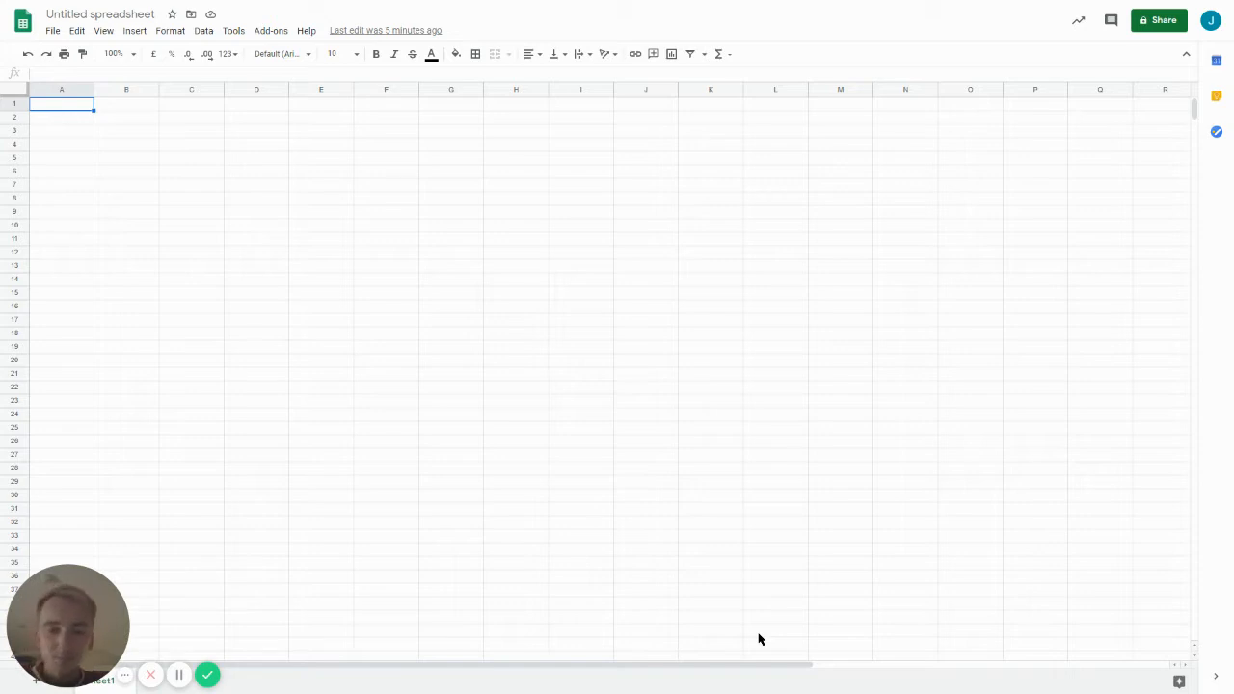
Launch the Airboxr add-on from the Add-ons menu.
left_click(270, 30)
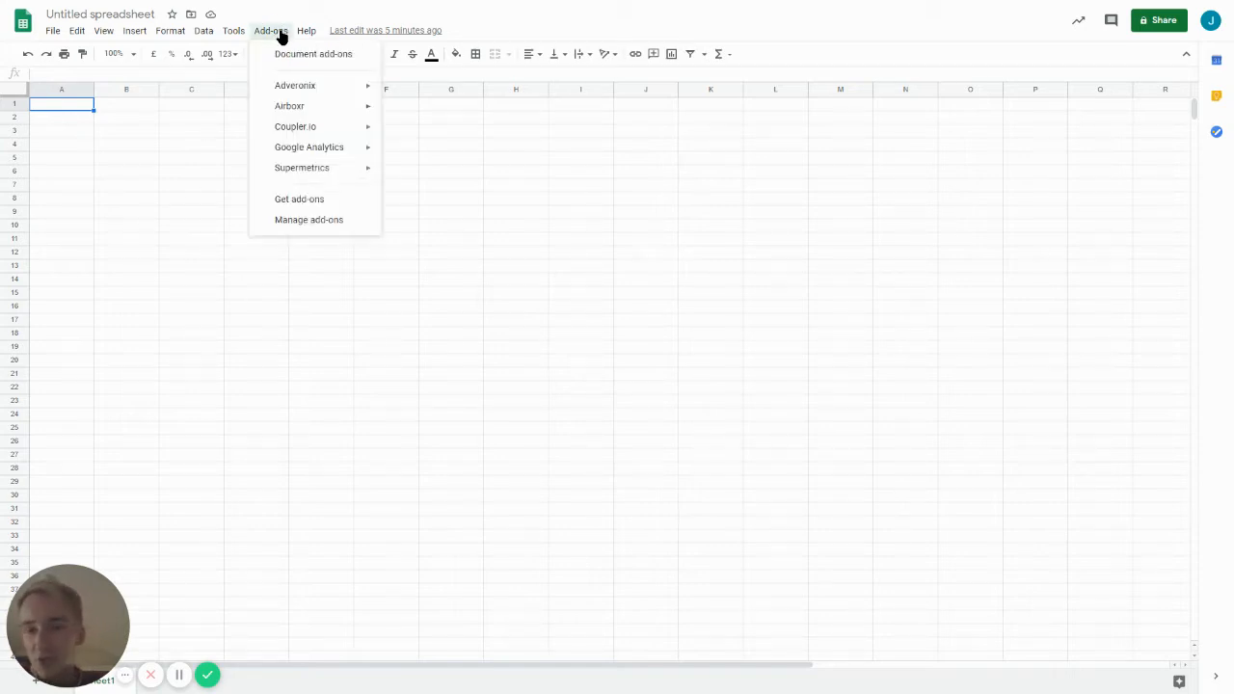
mouse_move(289, 106)
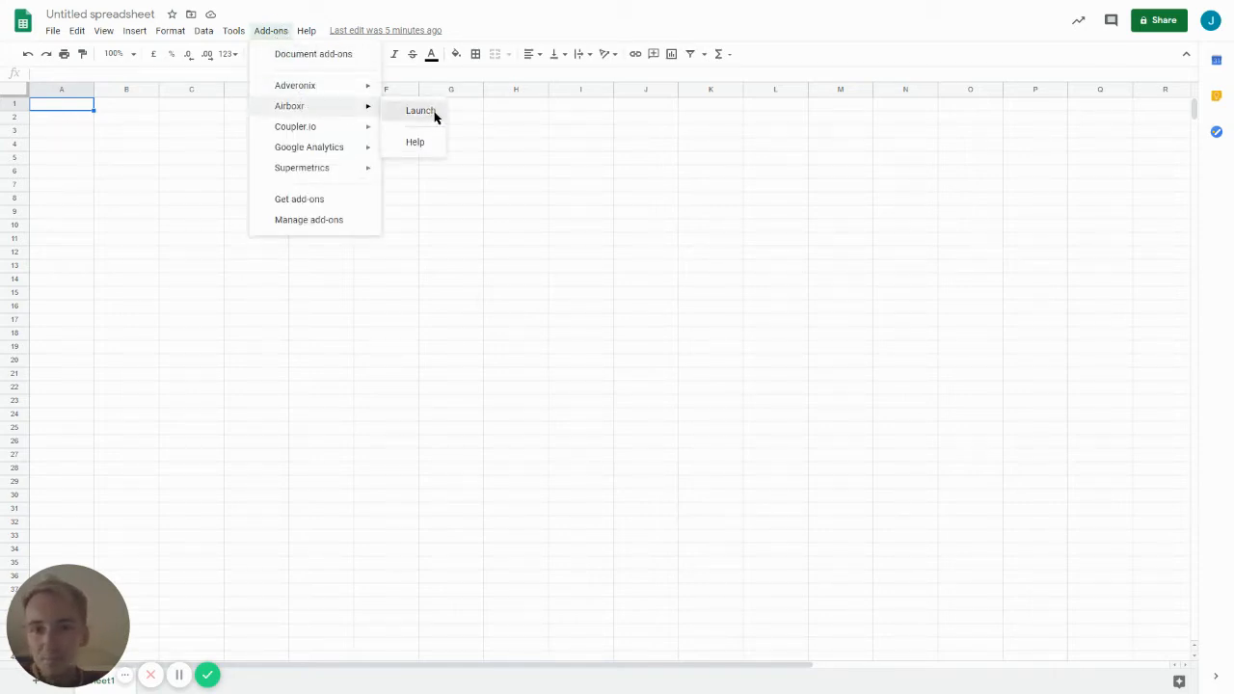
left_click(421, 110)
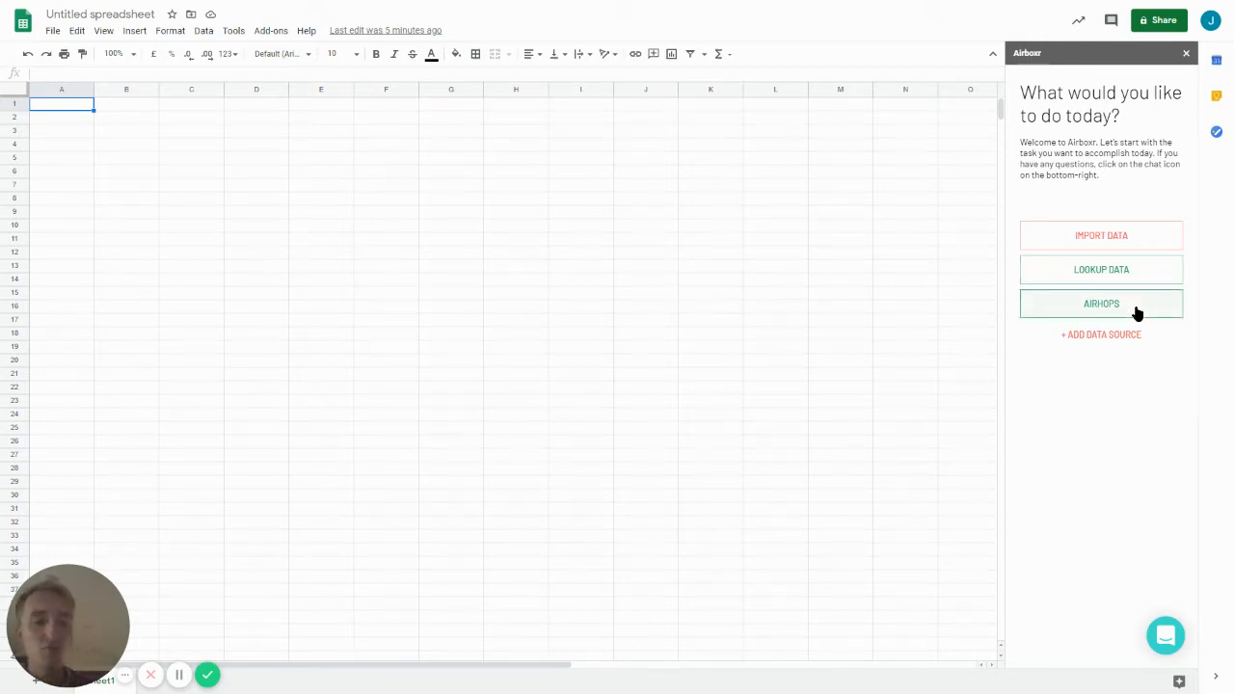
Open the Marketing Hop dashboard template from Airboxr's AirHops recipes.
left_click(1101, 303)
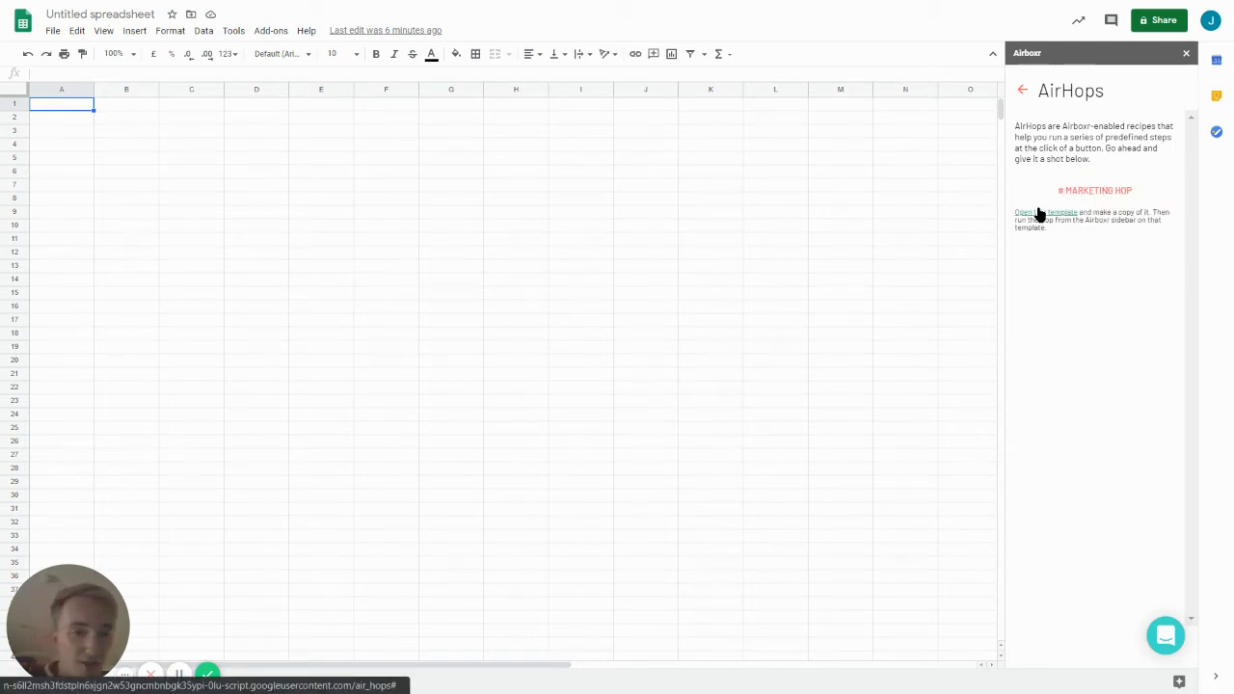
left_click(1026, 212)
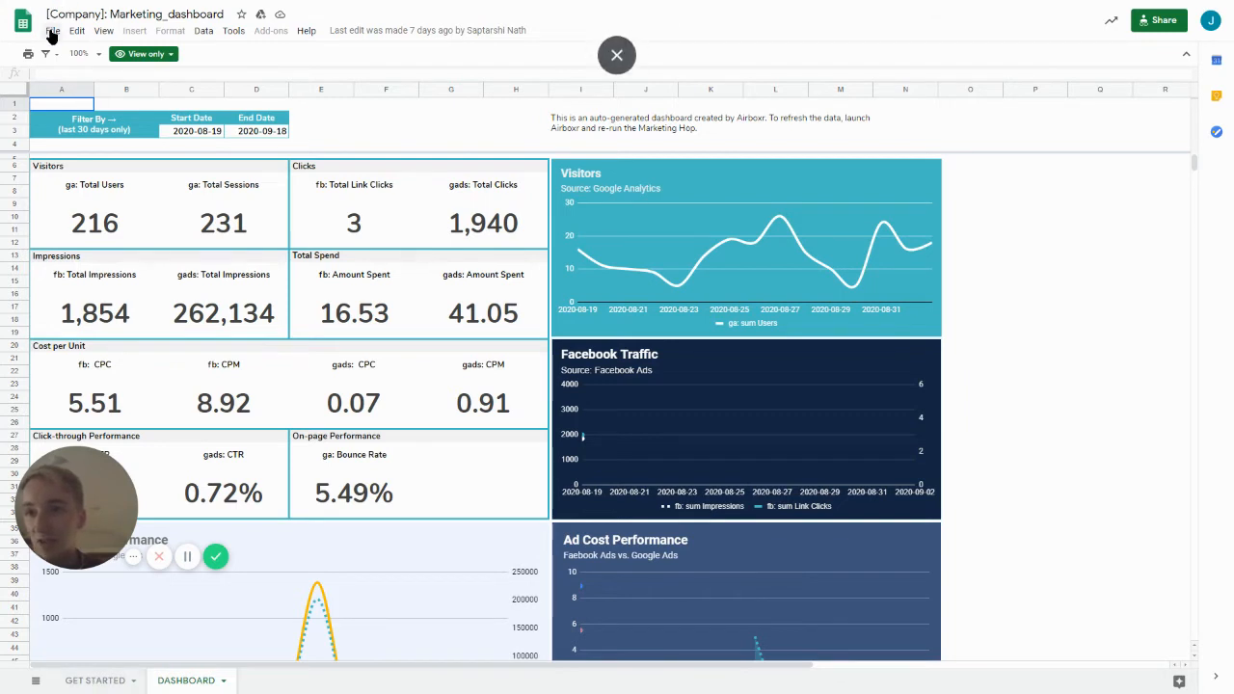
Make a copy of the template named 'Airhops Demonstration'.
left_click(53, 30)
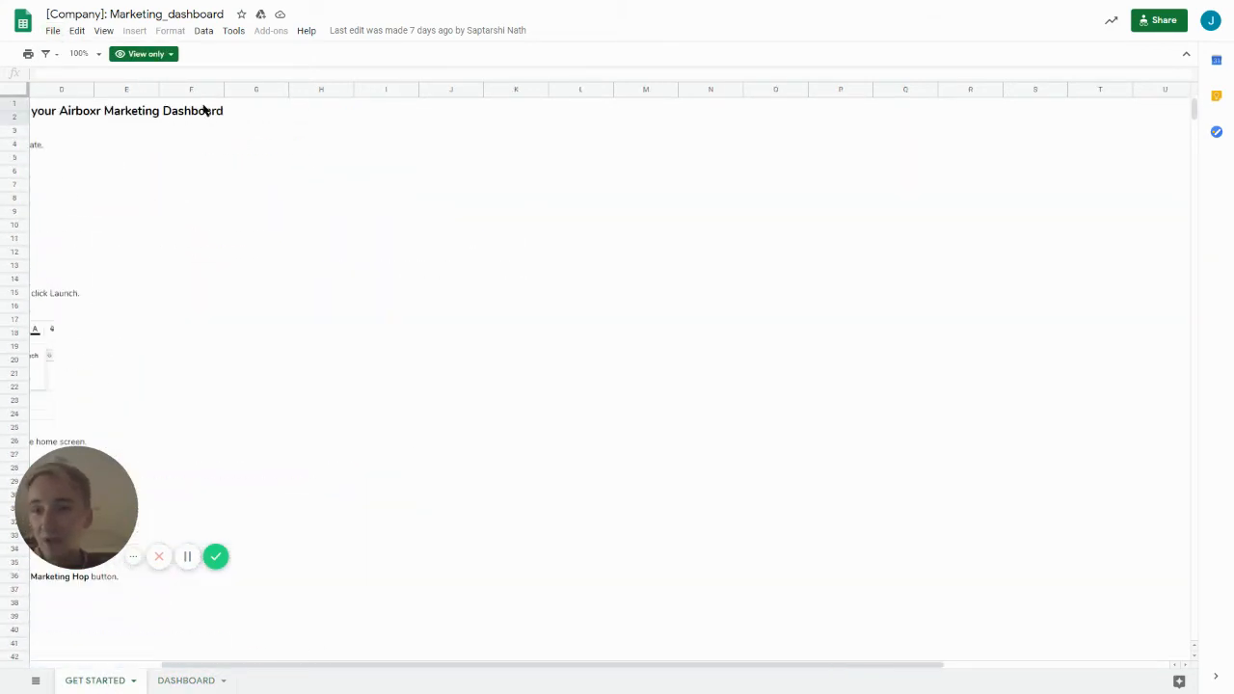
left_click(53, 30)
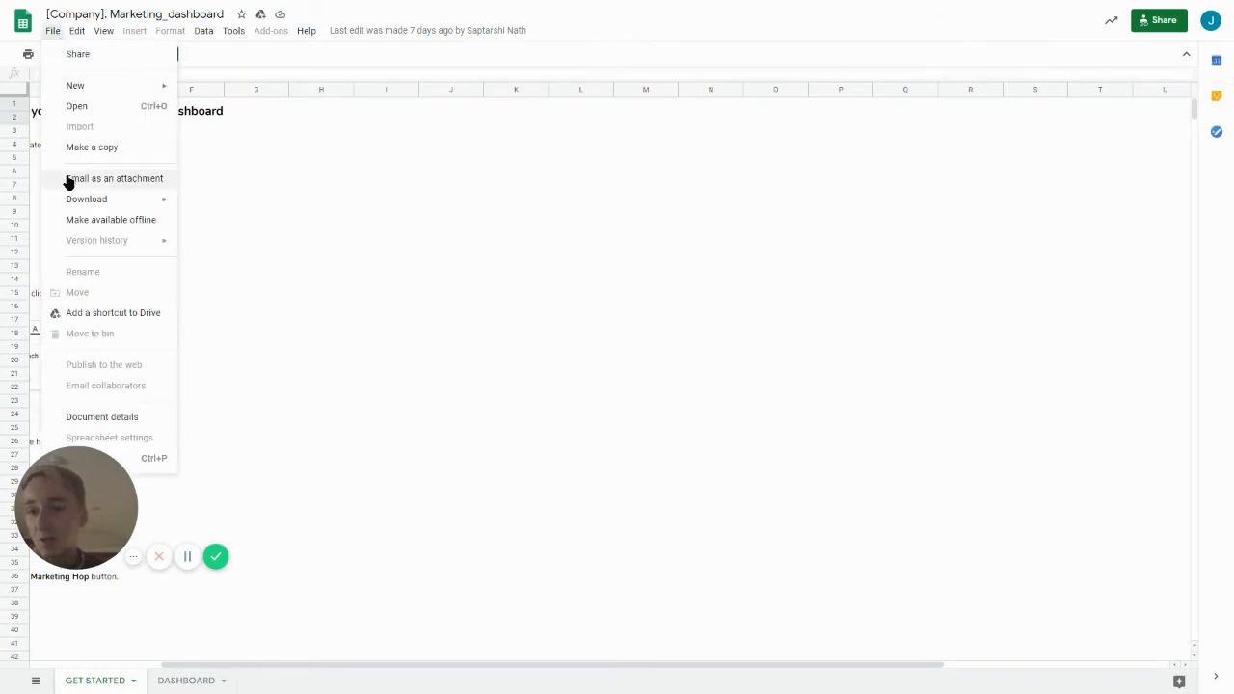
left_click(91, 147)
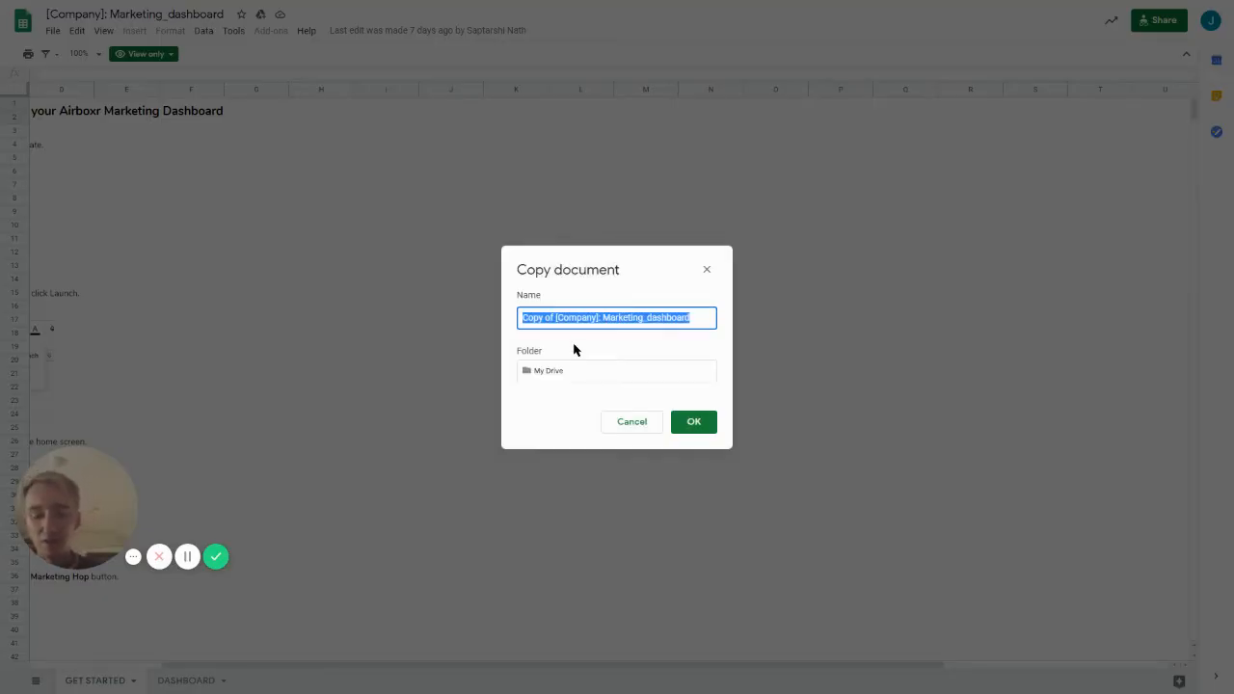
type("Airbo")
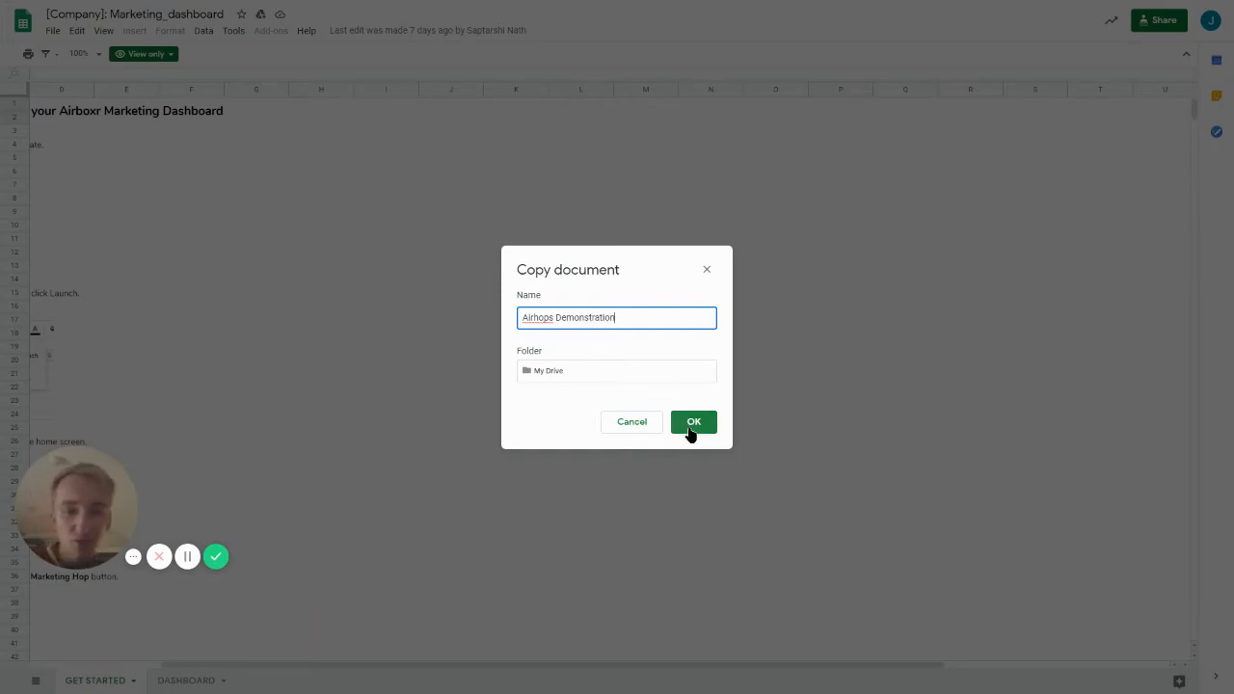
left_click(693, 422)
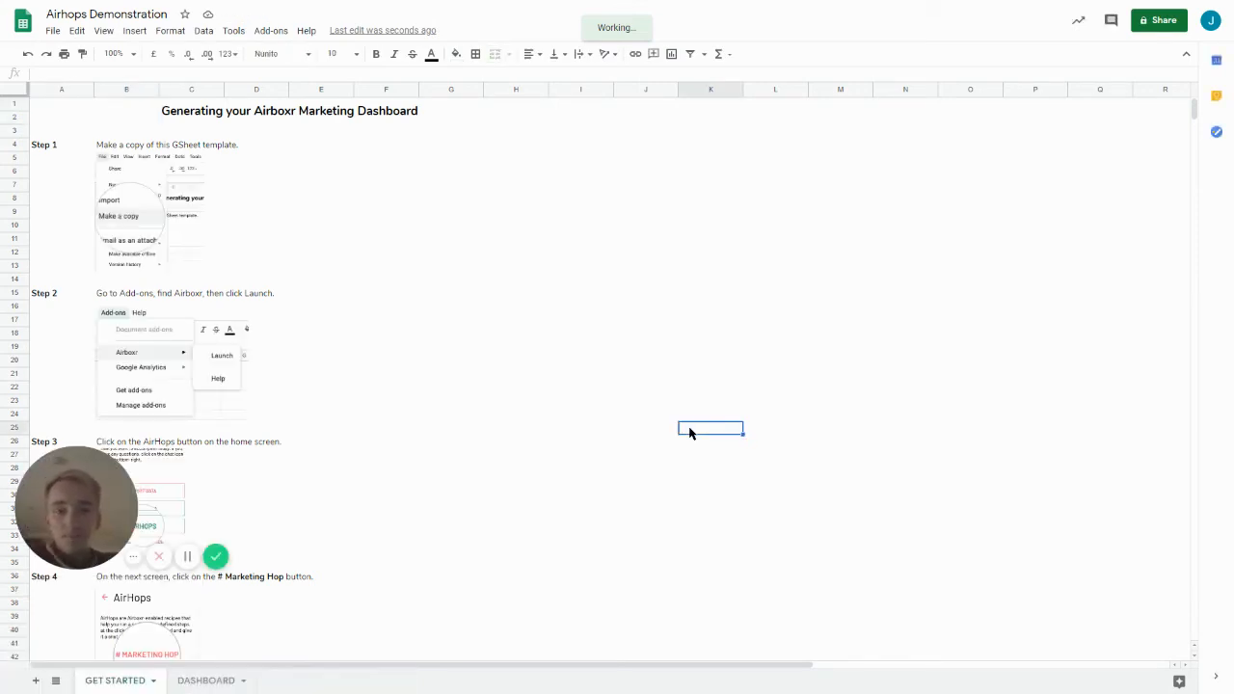
Launch Airboxr in the Airhops Demonstration copy and show the AirHops recipes.
left_click(270, 30)
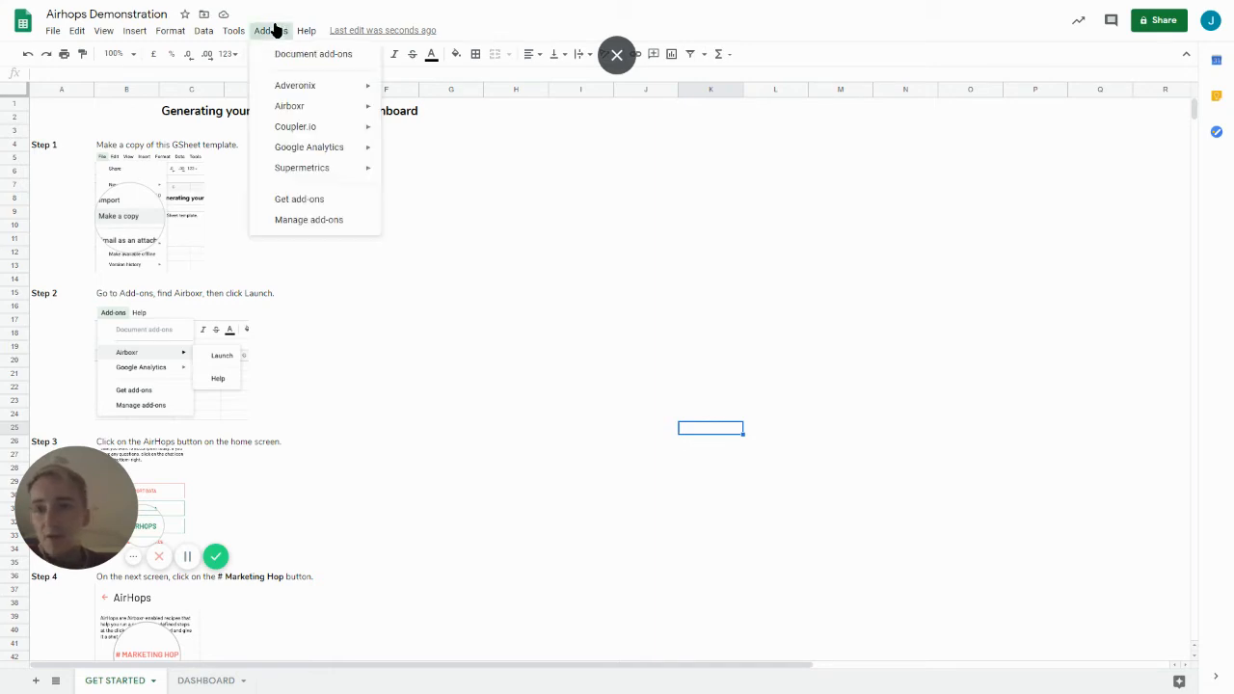
mouse_move(295, 85)
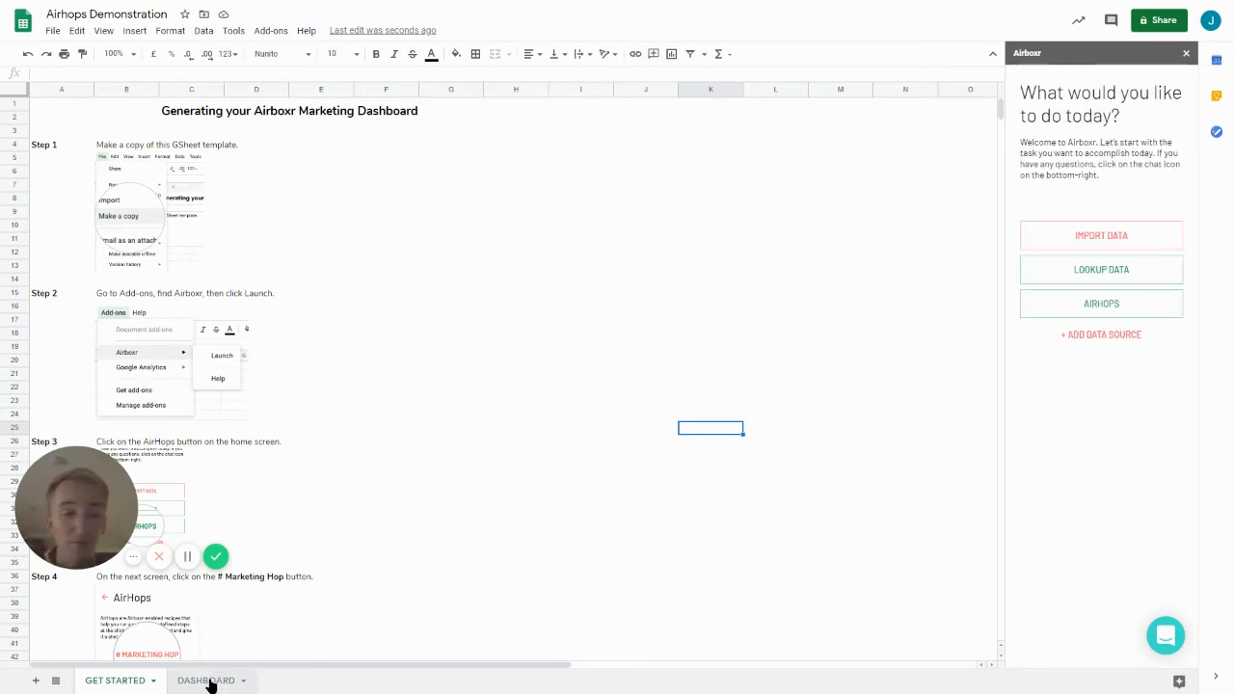
mouse_move(1101, 303)
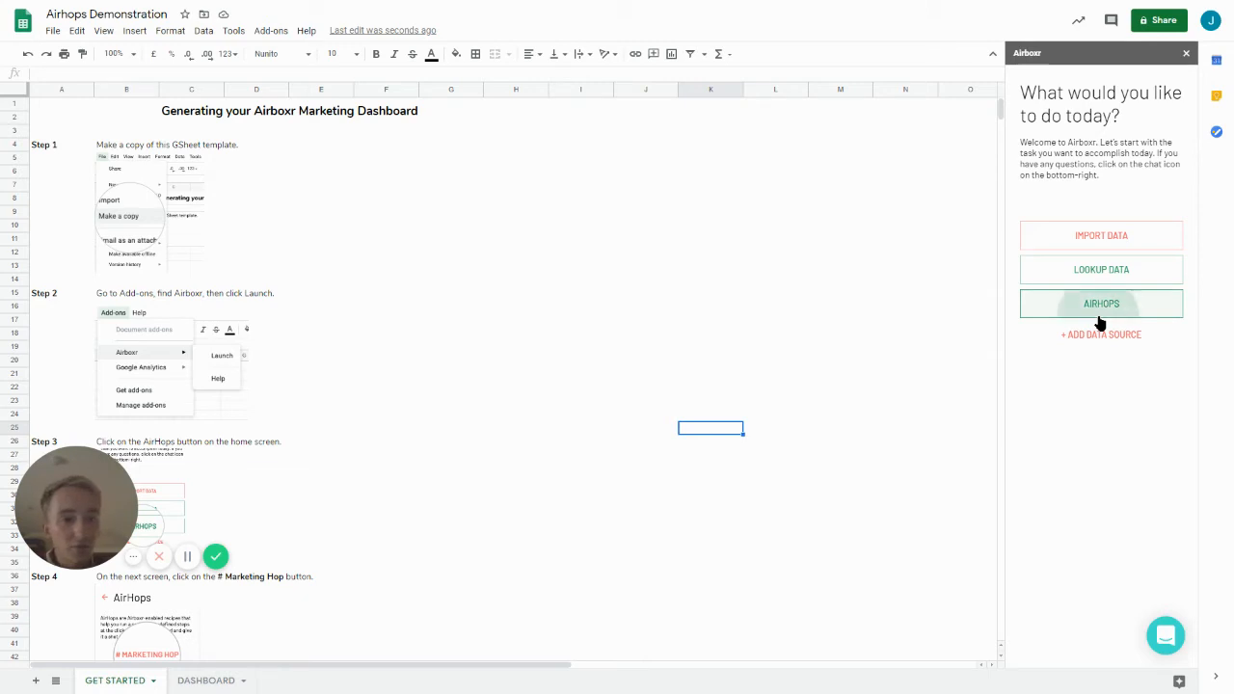
left_click(1101, 303)
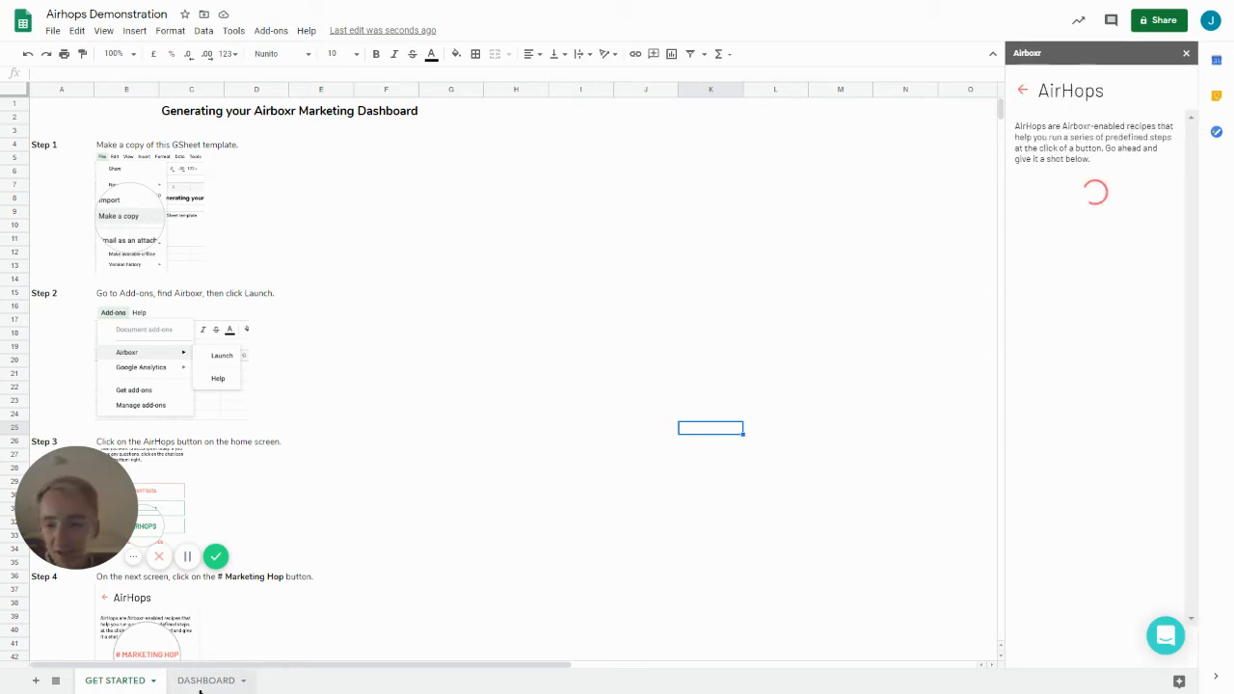
Switch to the DASHBOARD sheet tab of the Airhops Demonstration copy.
left_click(205, 680)
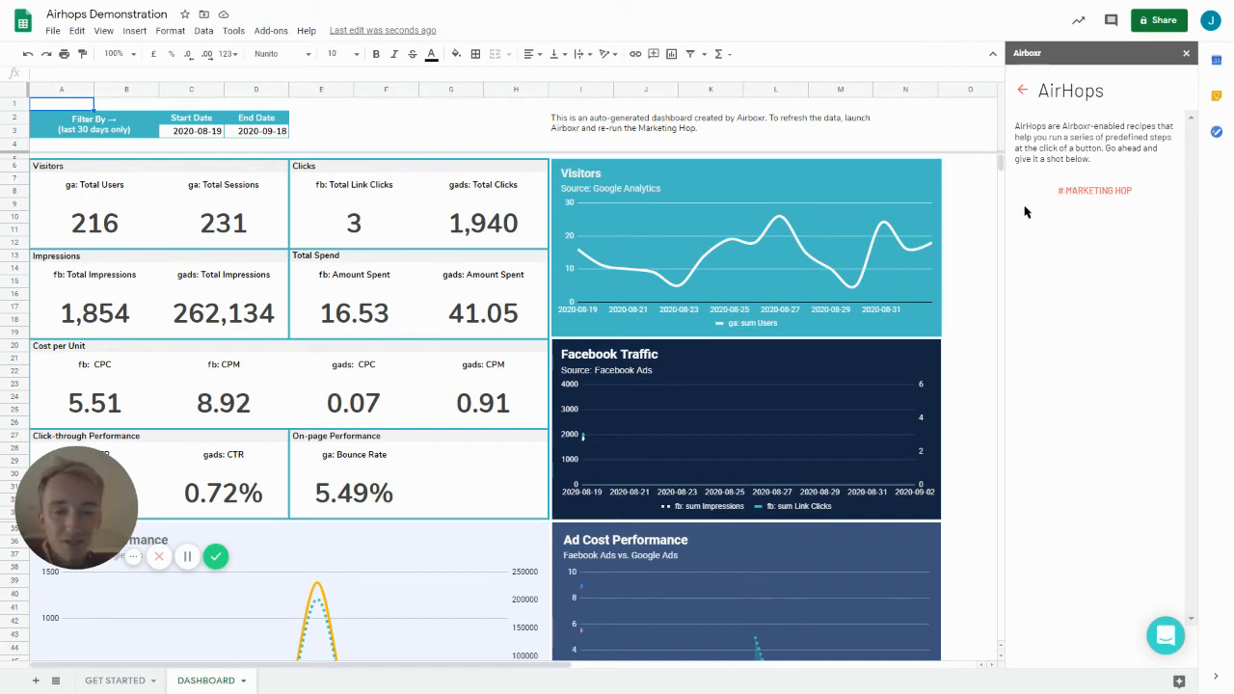
mouse_move(1094, 190)
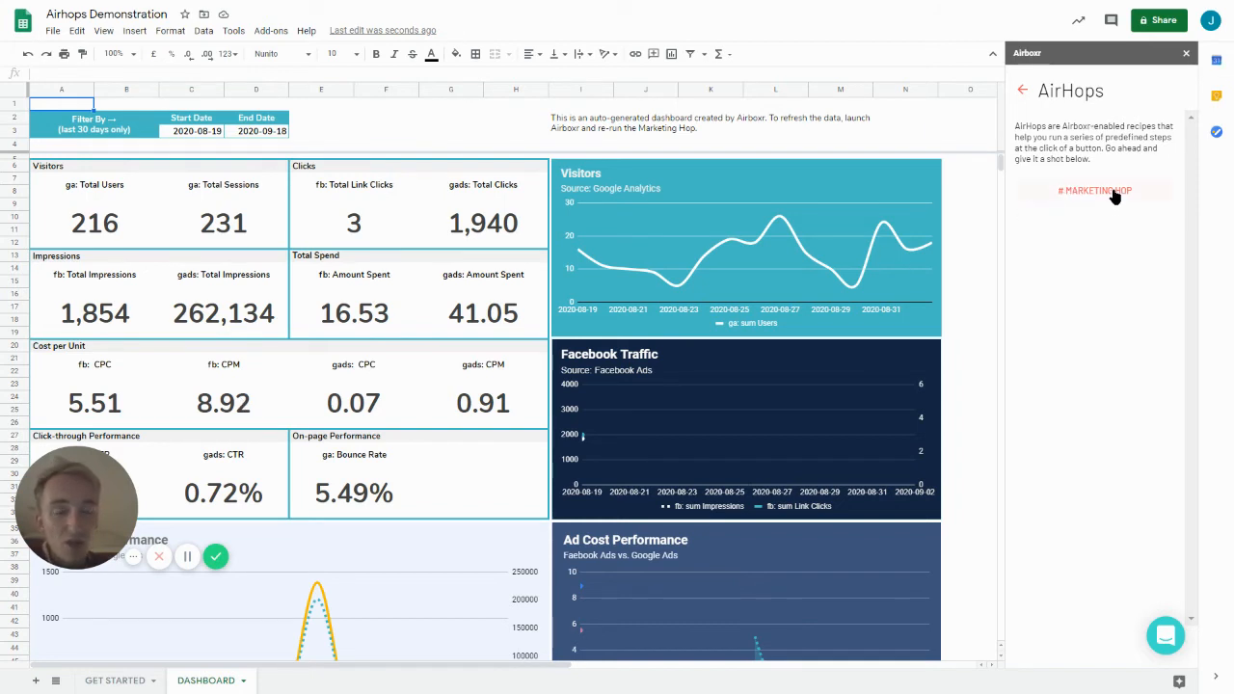
mouse_move(714, 450)
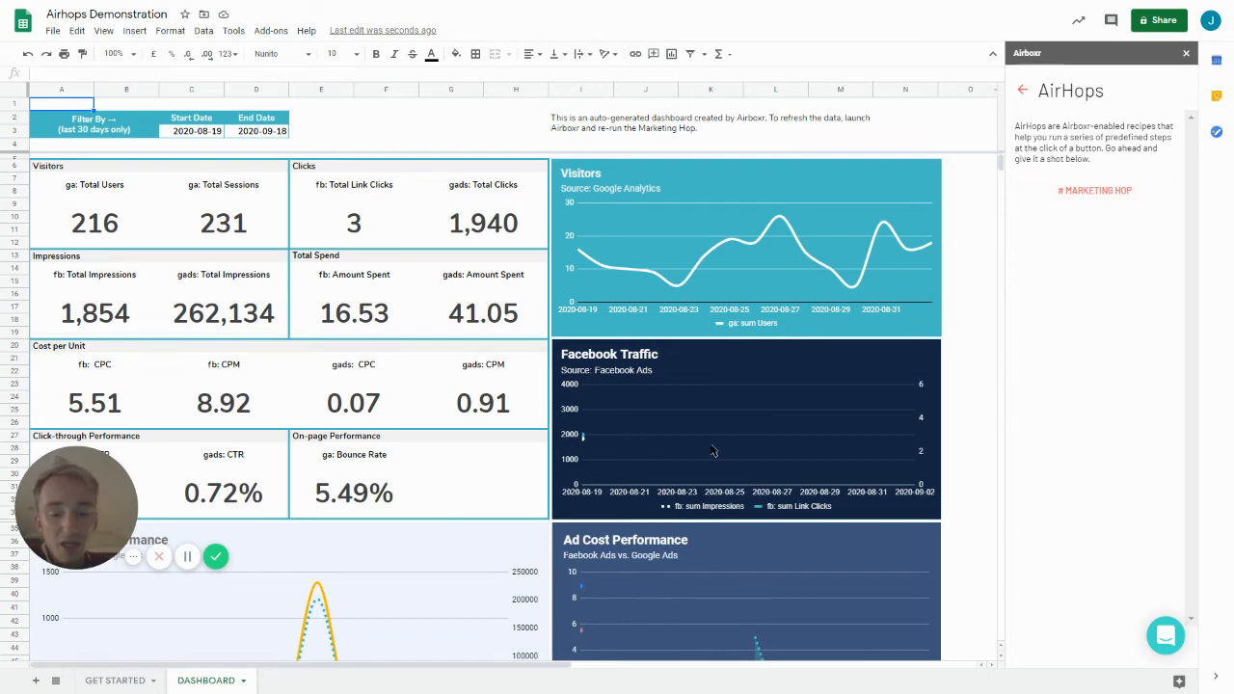
mouse_move(1090, 200)
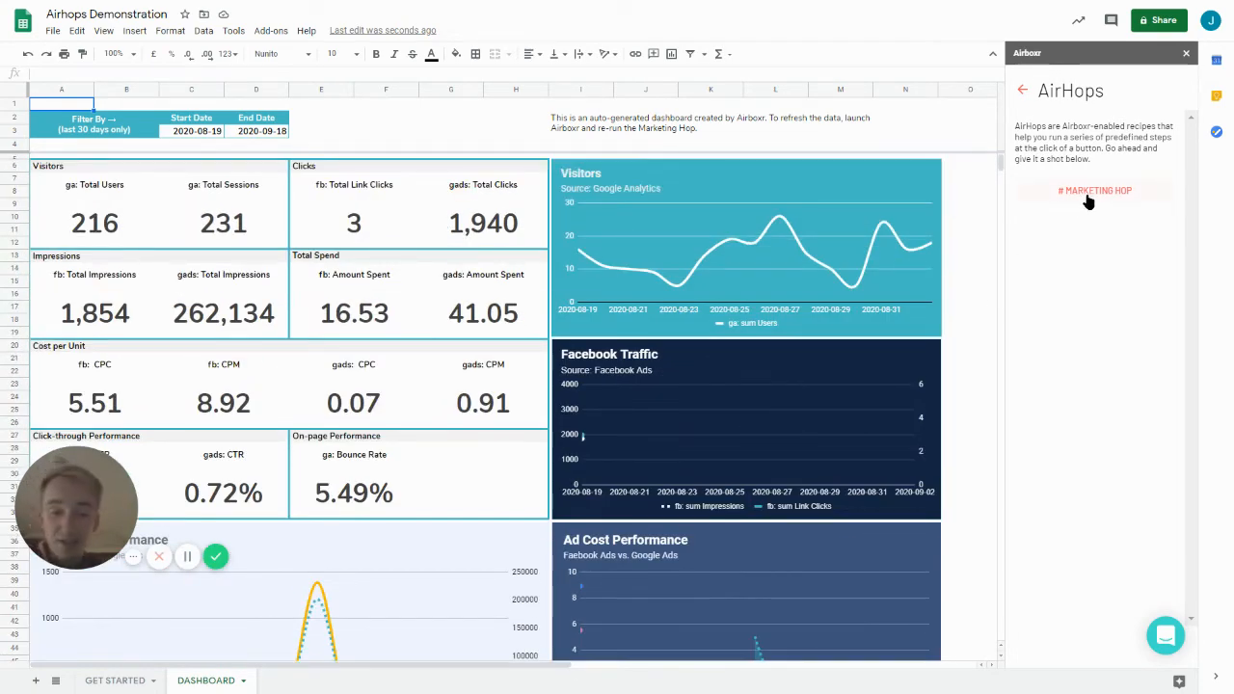
mouse_move(1094, 205)
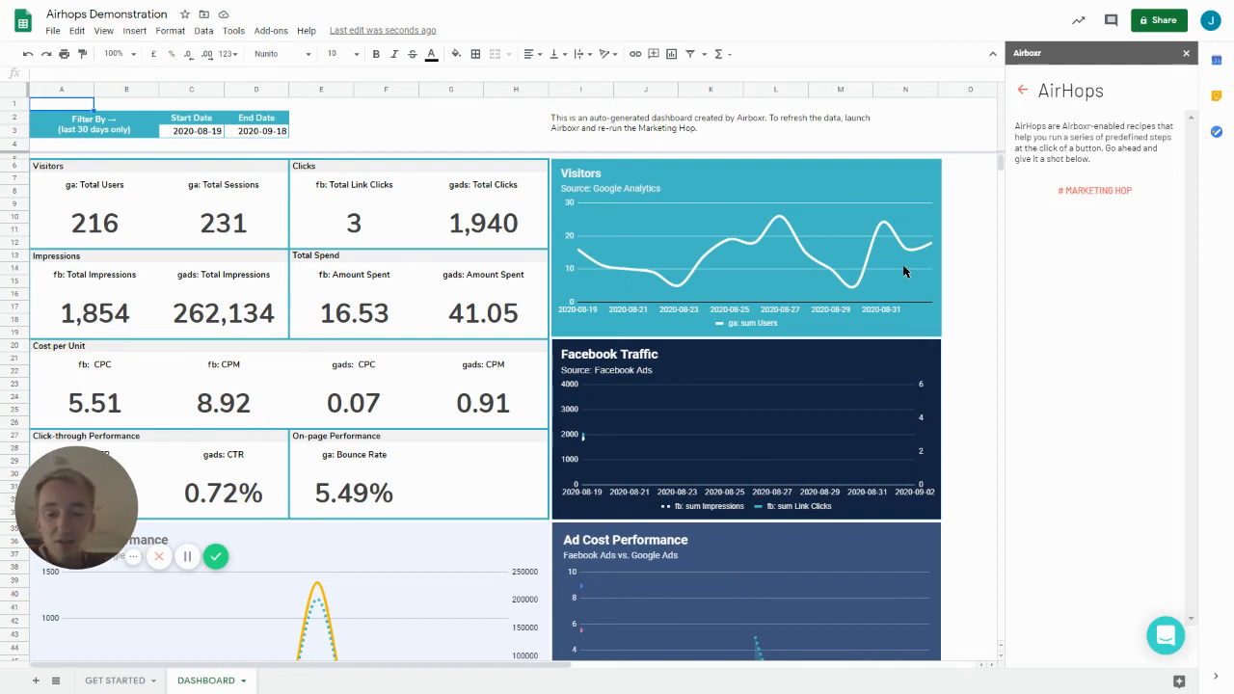
mouse_move(619, 214)
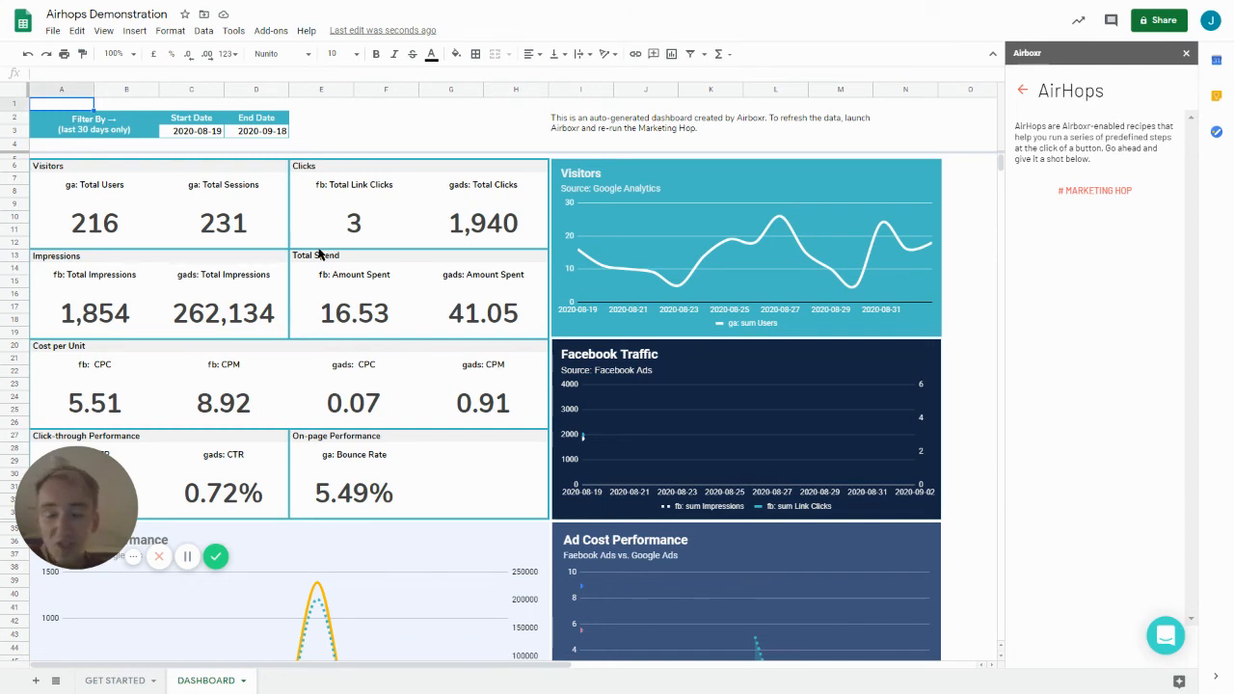
mouse_move(70, 138)
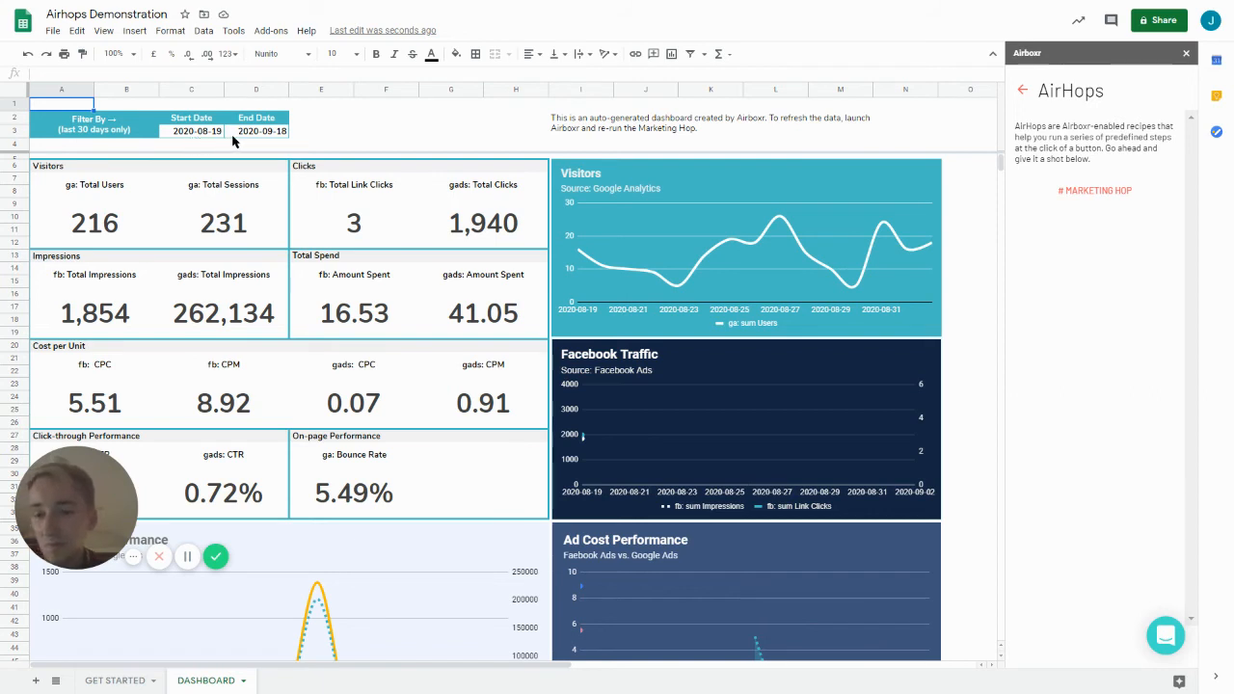
mouse_move(207, 138)
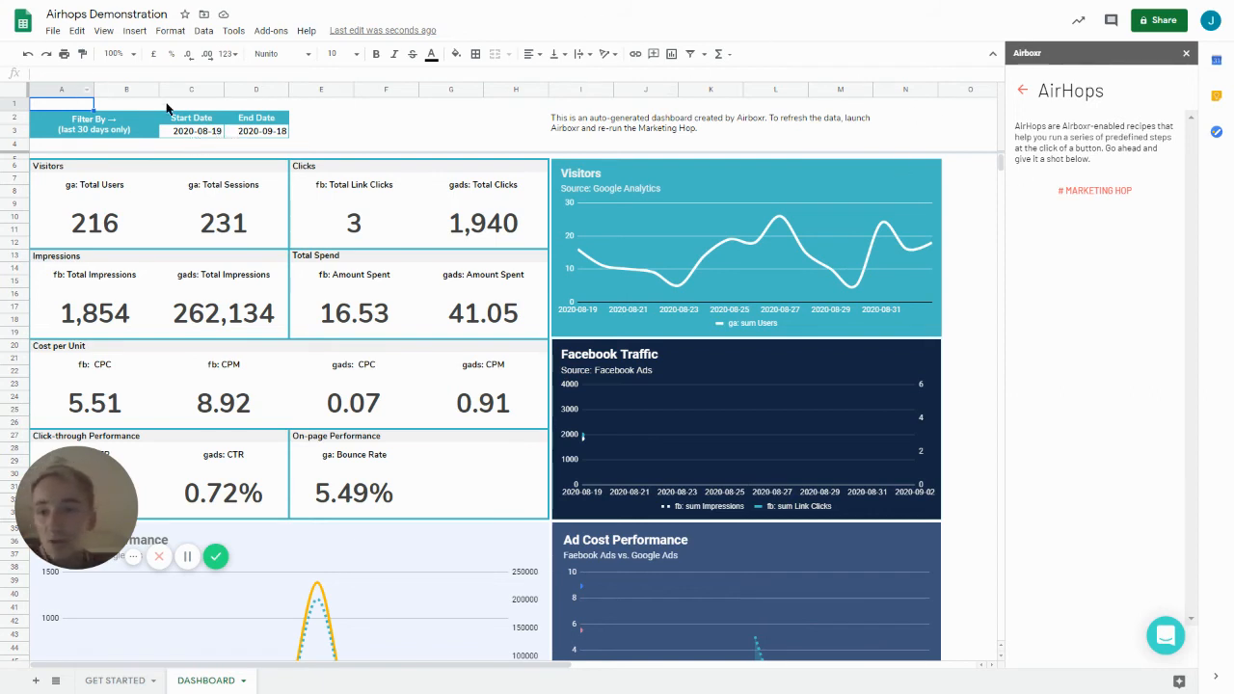
left_click(195, 131)
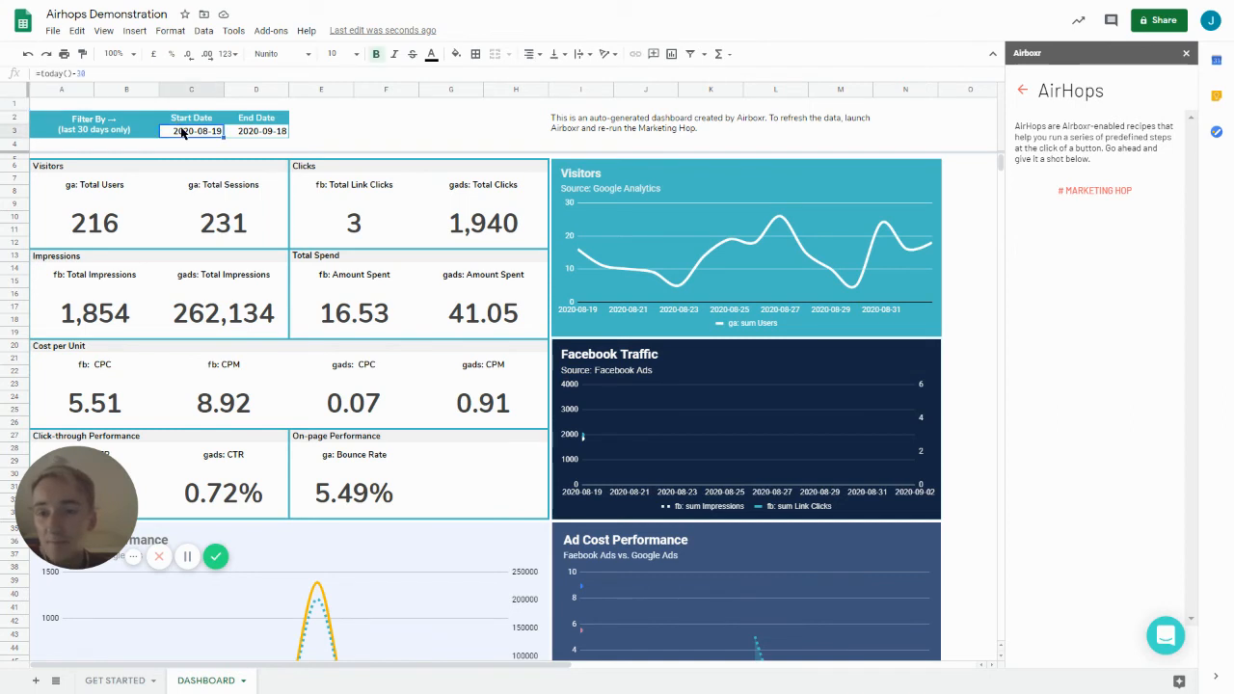
left_click(193, 130)
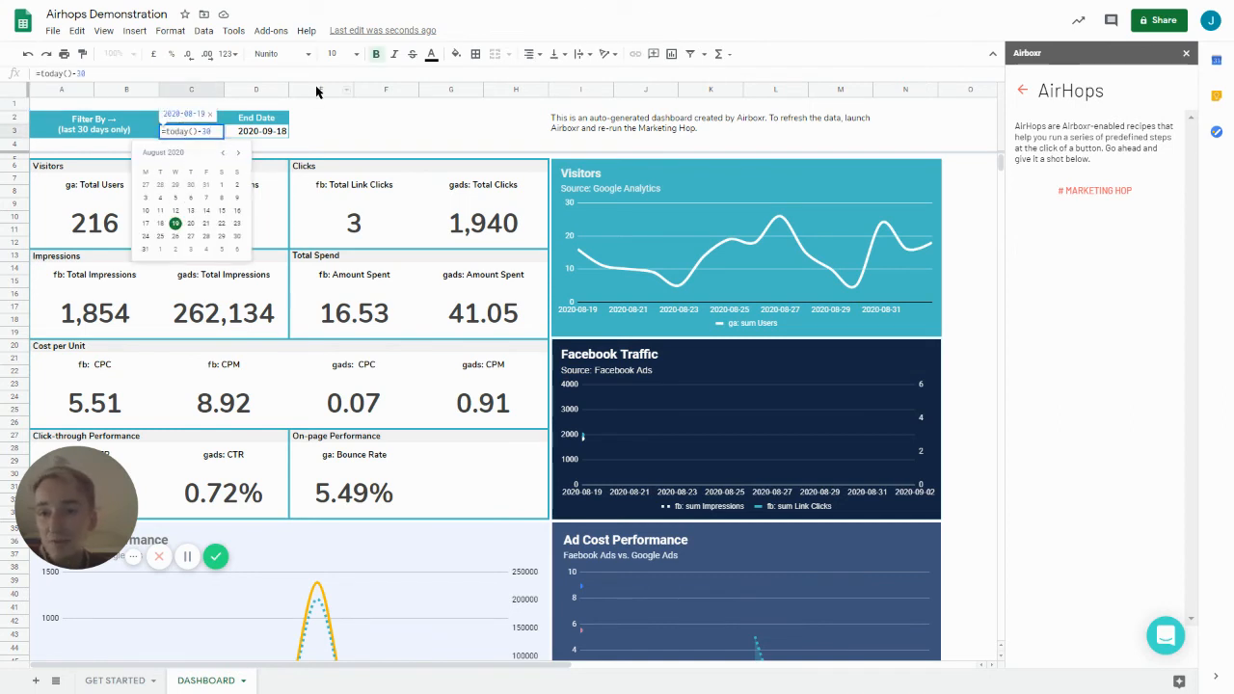
left_click(386, 130)
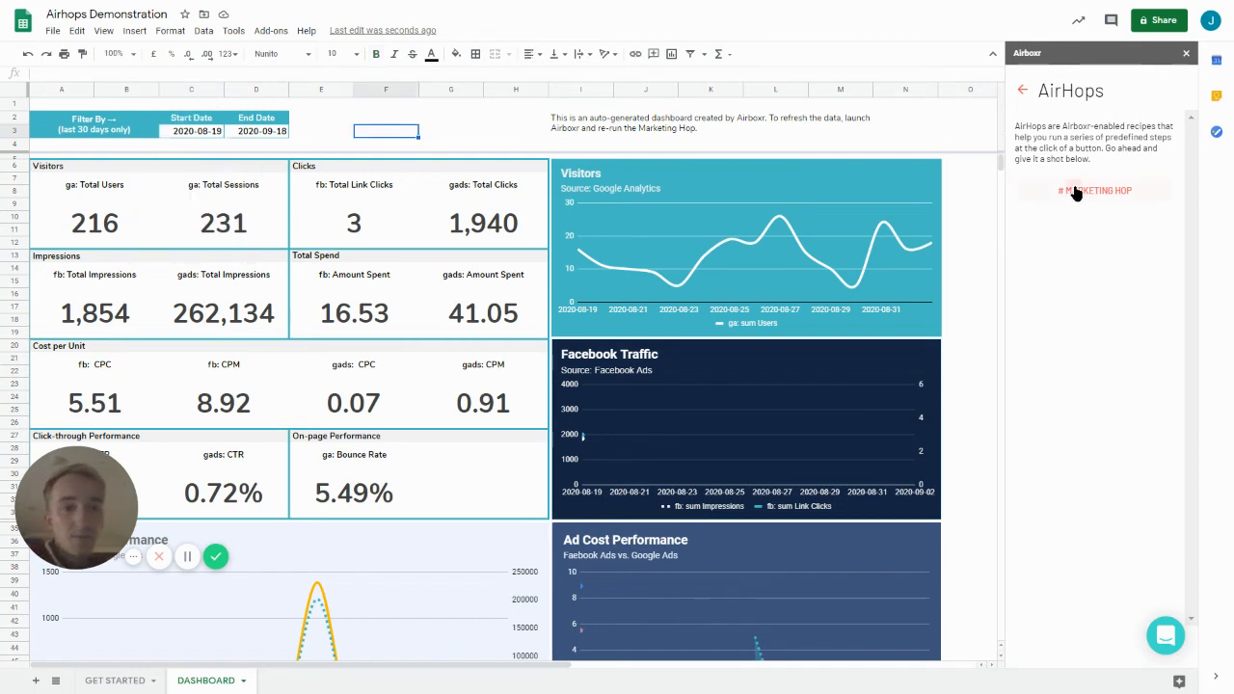
Run '# MARKETING HOP' to refresh the dashboard until 'Dashboard Ready' appears.
left_click(1095, 190)
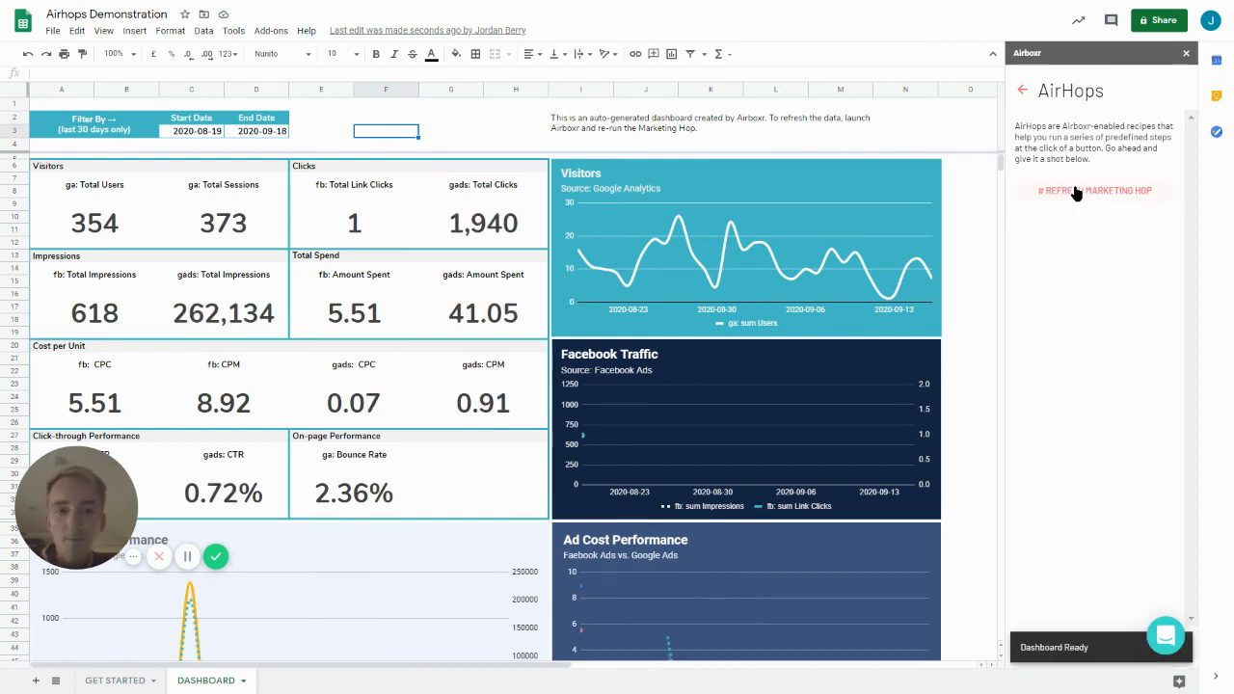
scroll("down", 3)
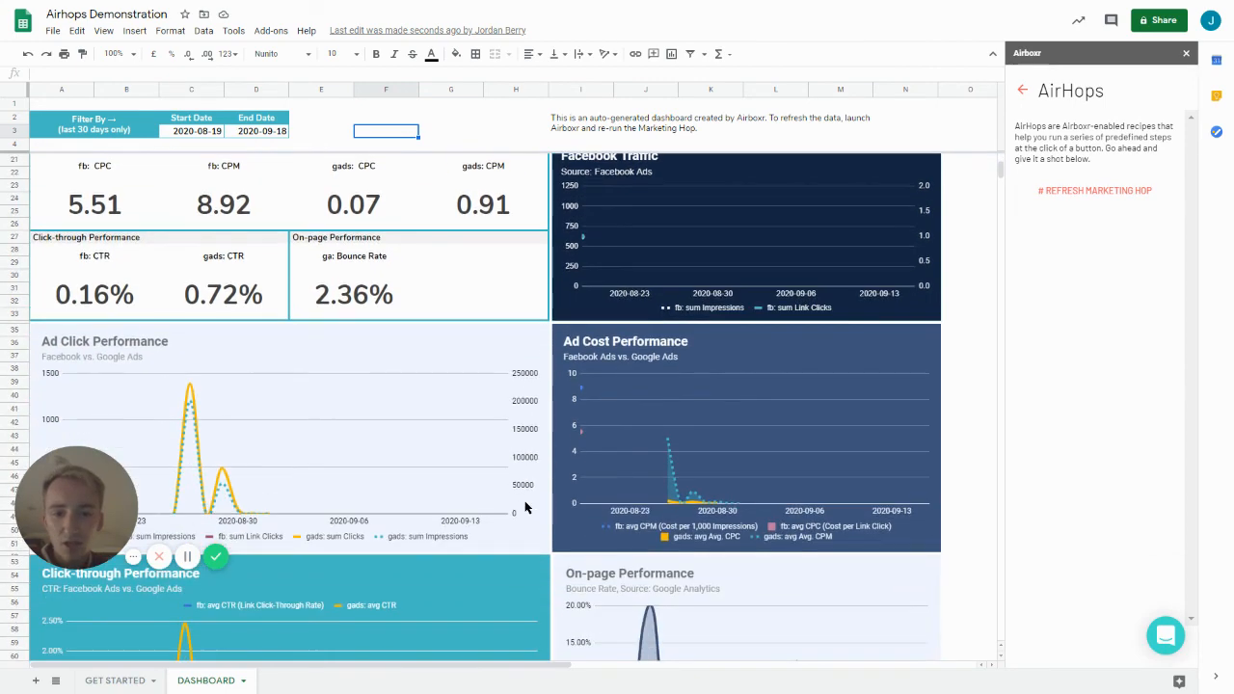
scroll("down", 3)
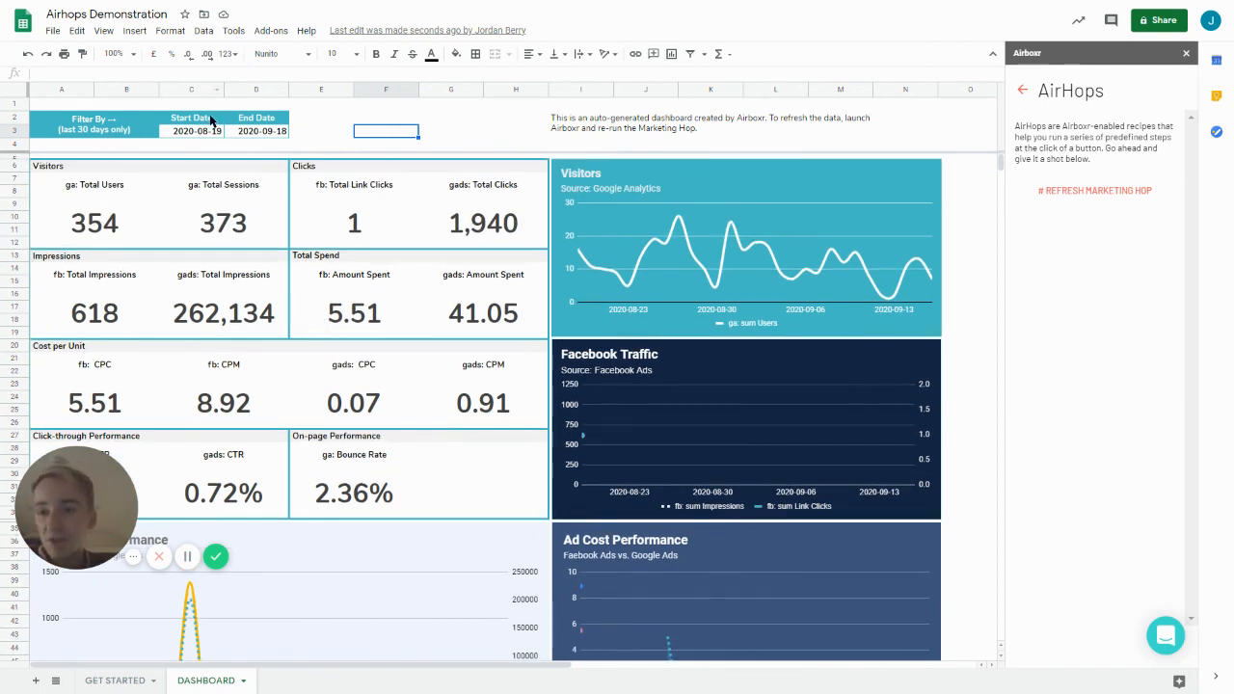
left_click(256, 130)
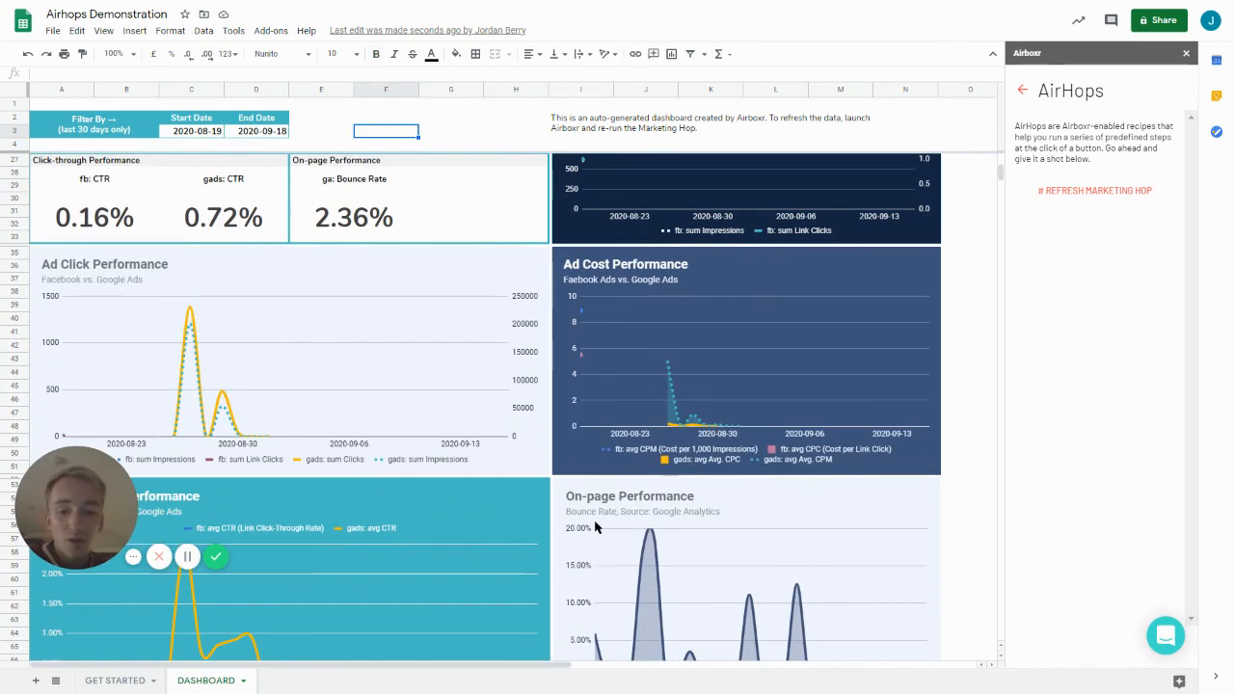
scroll("down", 3)
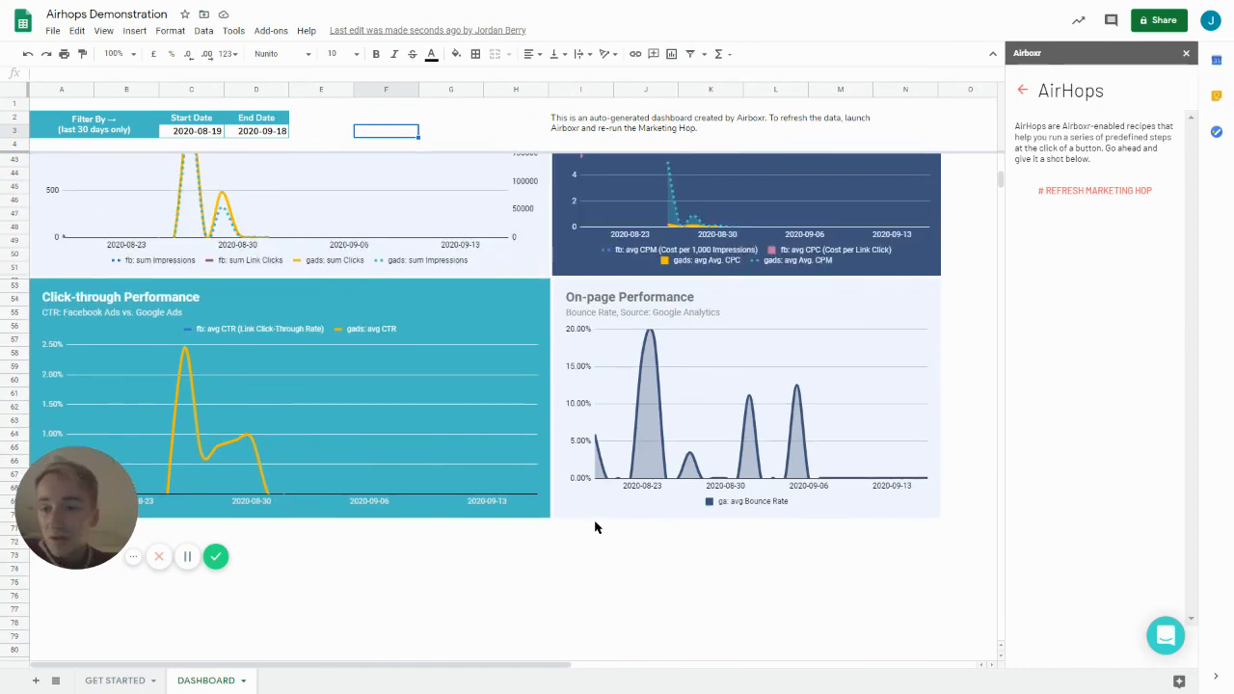